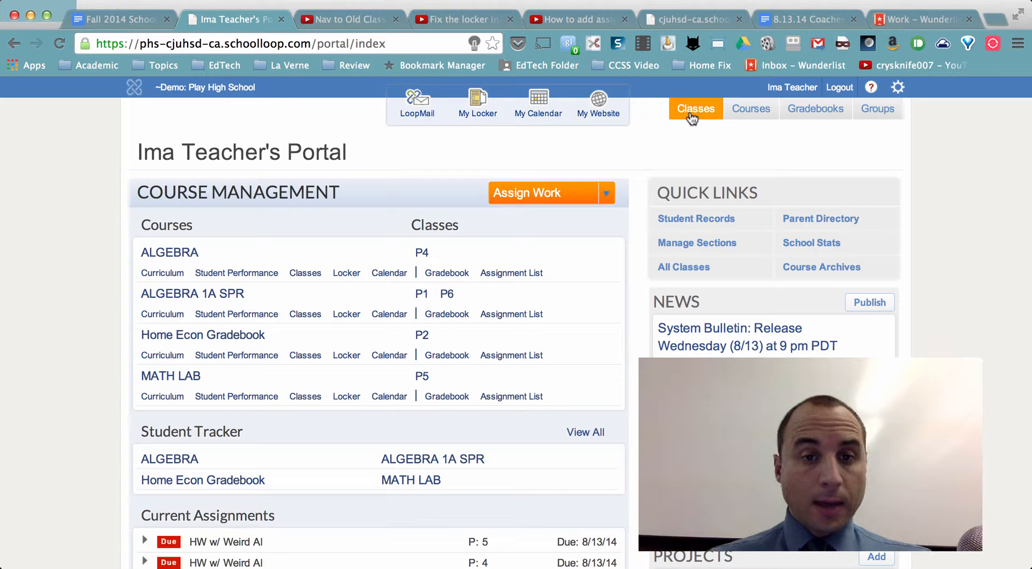
mouse_move(695, 110)
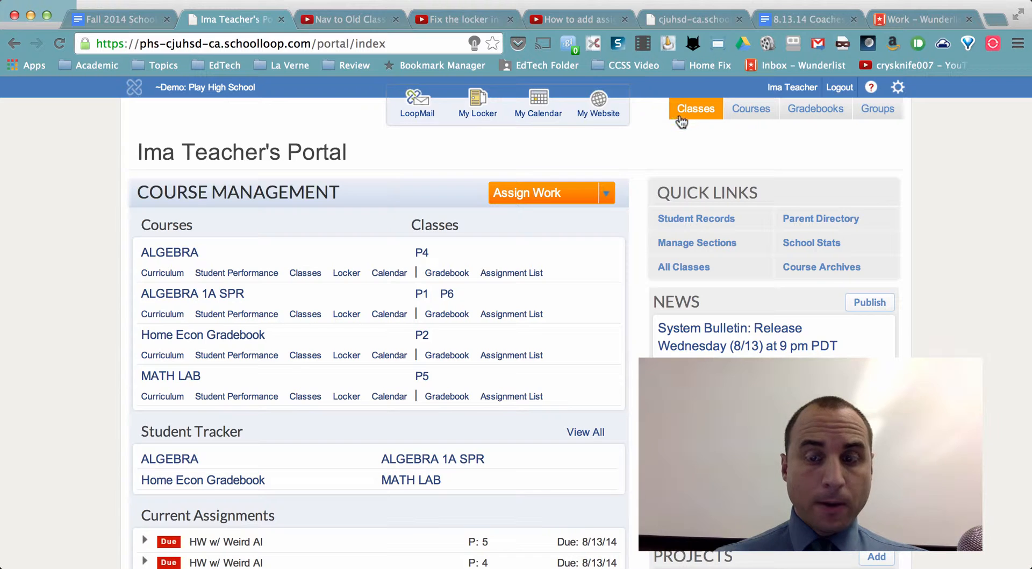
Choose the Period 1 ALGEBRA 1A SPR classroom from the Classes list.
click(696, 109)
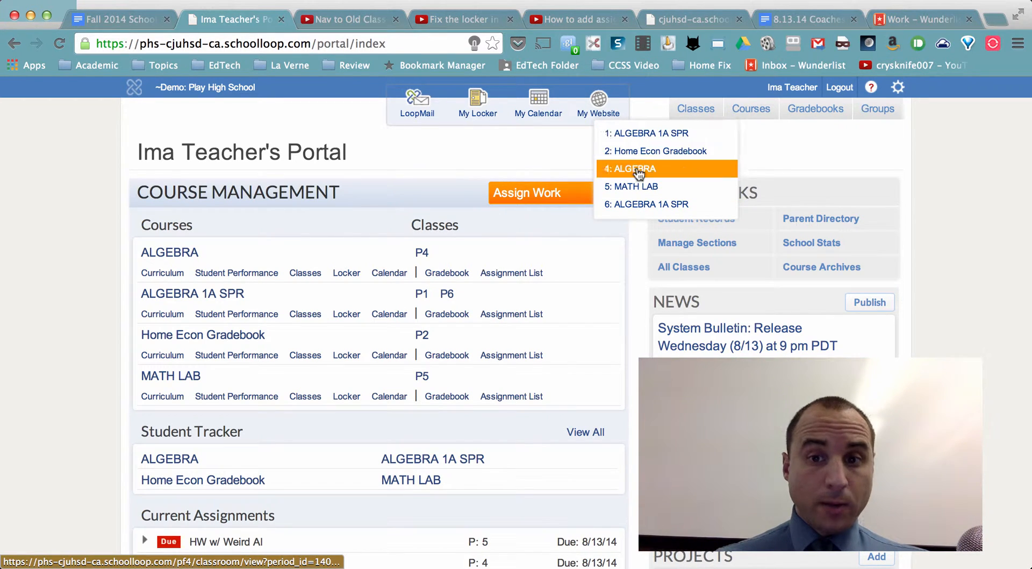
click(634, 169)
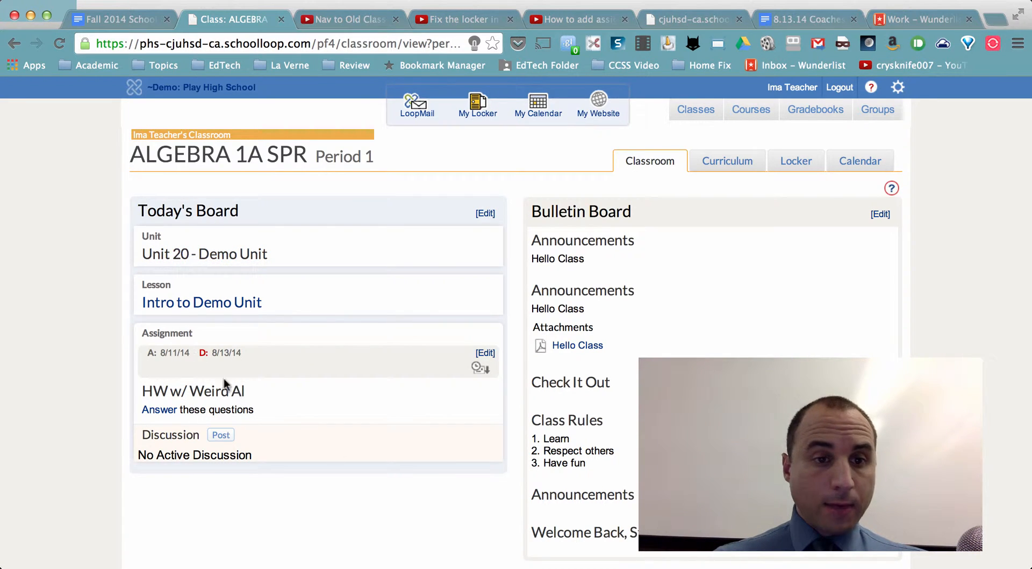
mouse_move(325, 462)
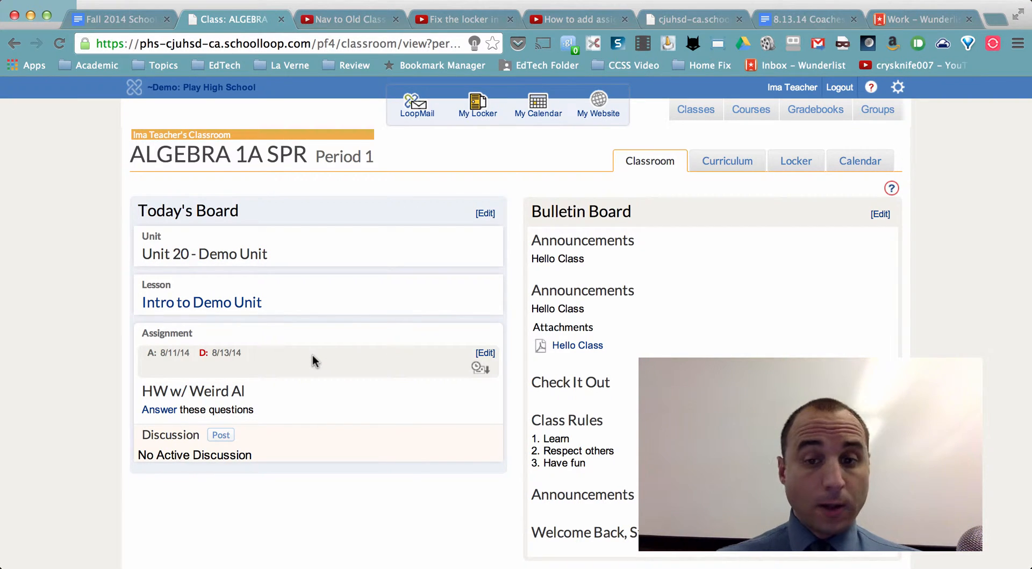
mouse_move(609, 401)
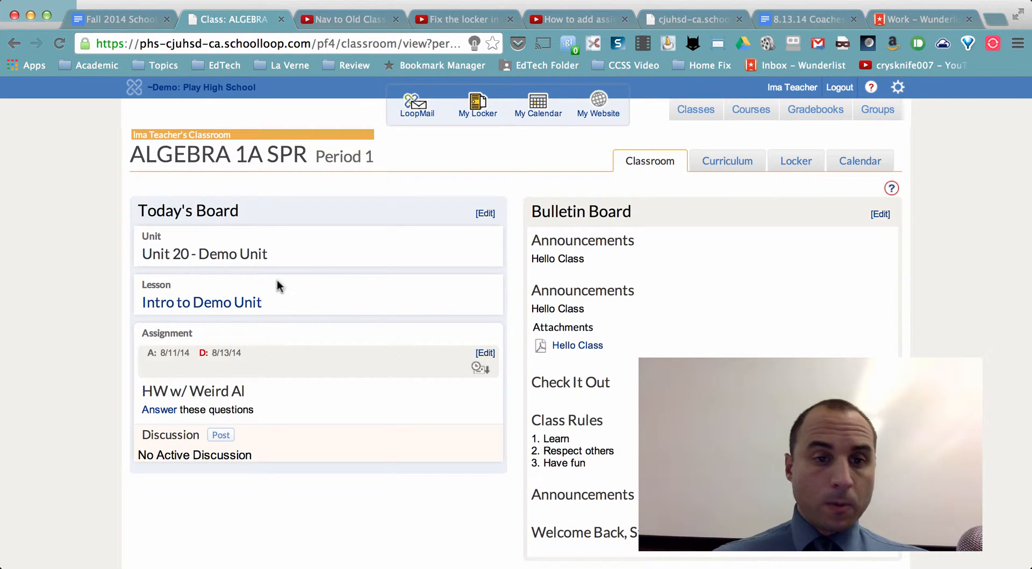
mouse_move(245, 269)
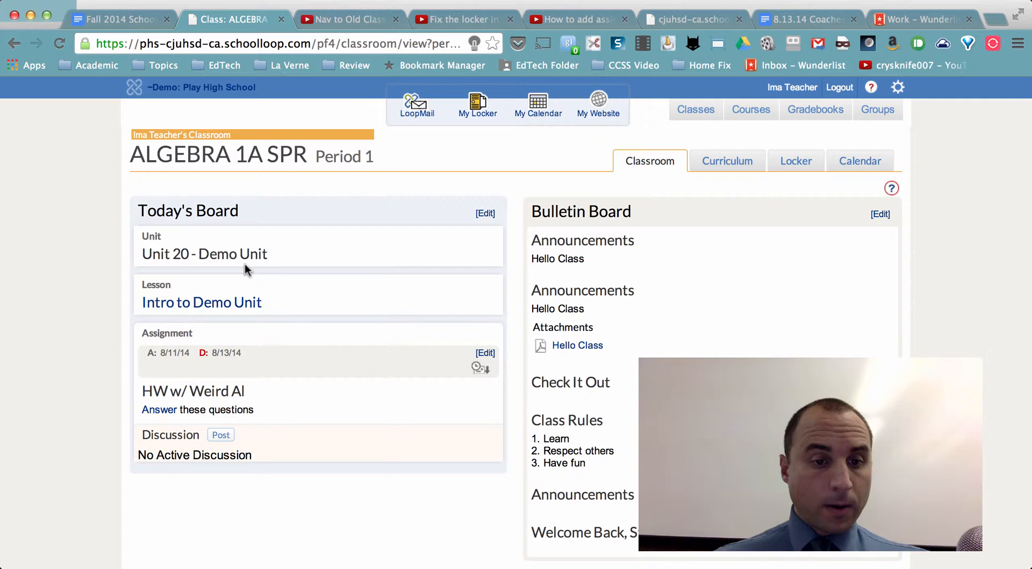
mouse_move(527, 333)
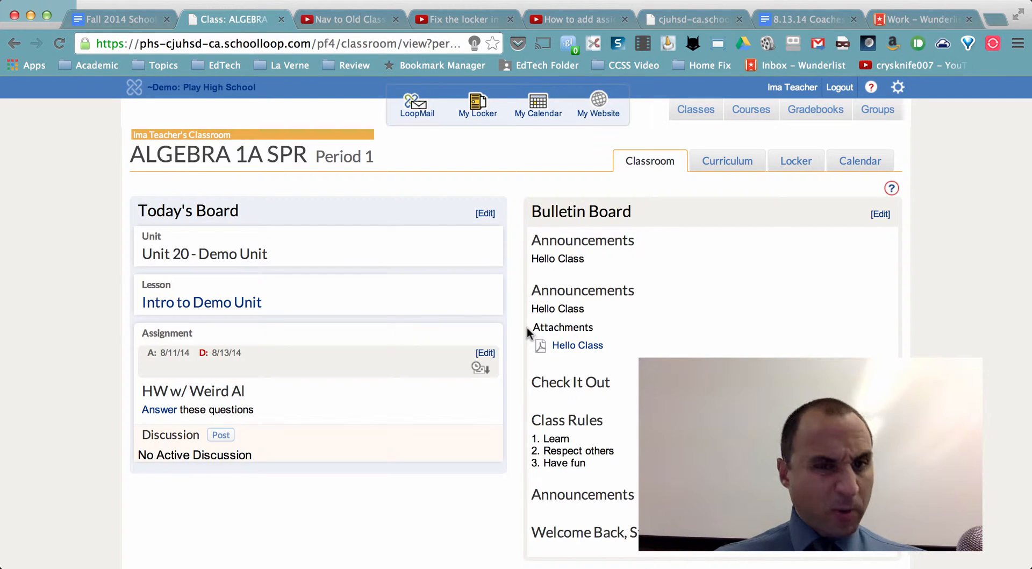
mouse_move(484, 213)
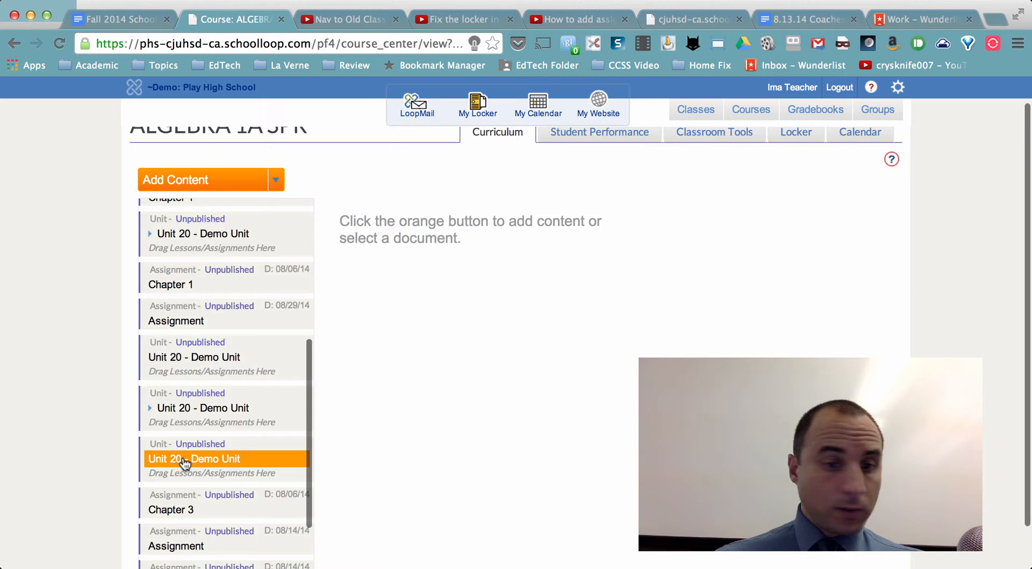
Expand Unit 20 - Demo Unit in the curriculum and view its description.
scroll(down, 3)
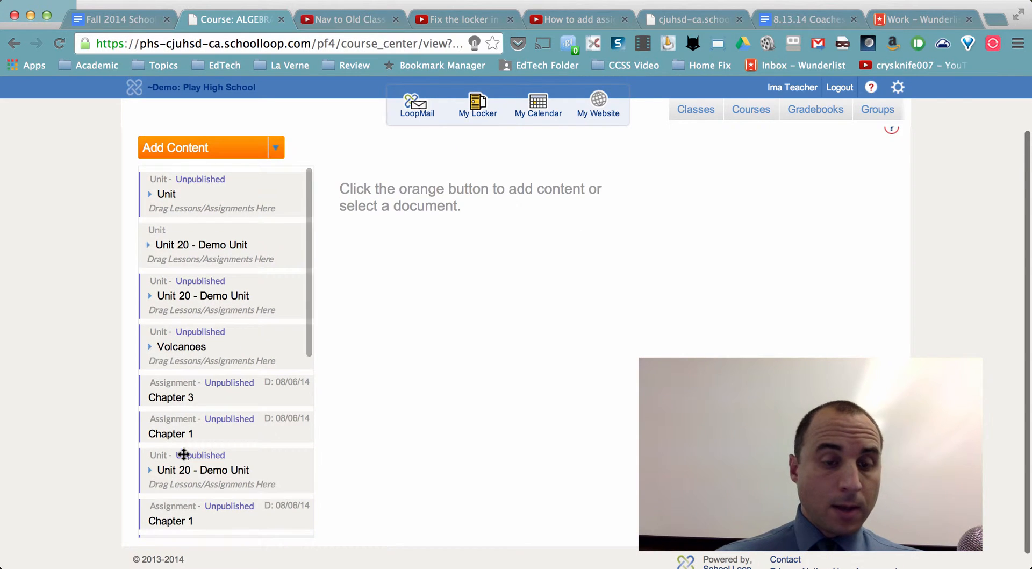
scroll(down, 3)
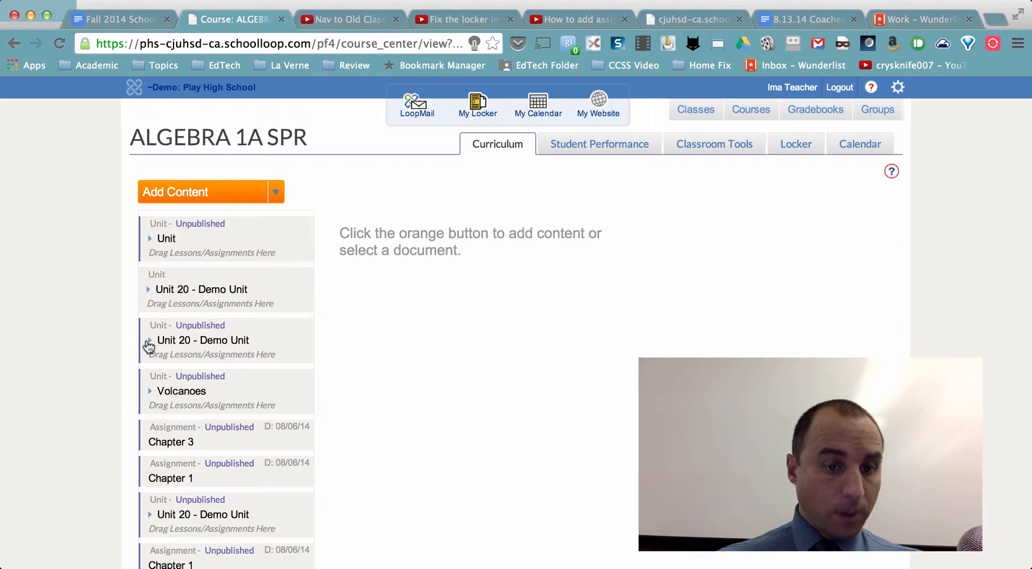
click(203, 340)
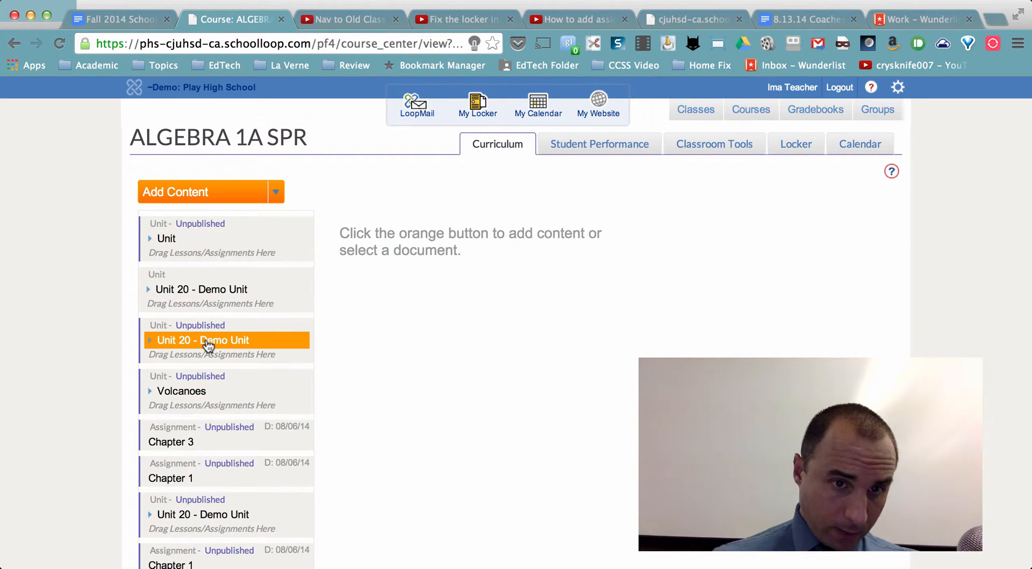
click(202, 340)
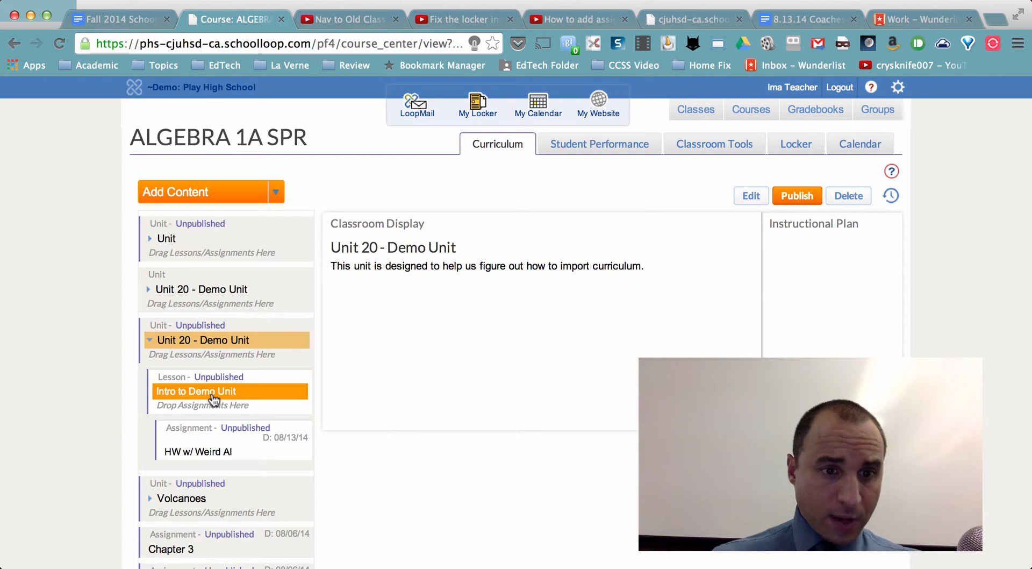
Bring the Intro to Demo Unit lesson up in the editor.
click(196, 392)
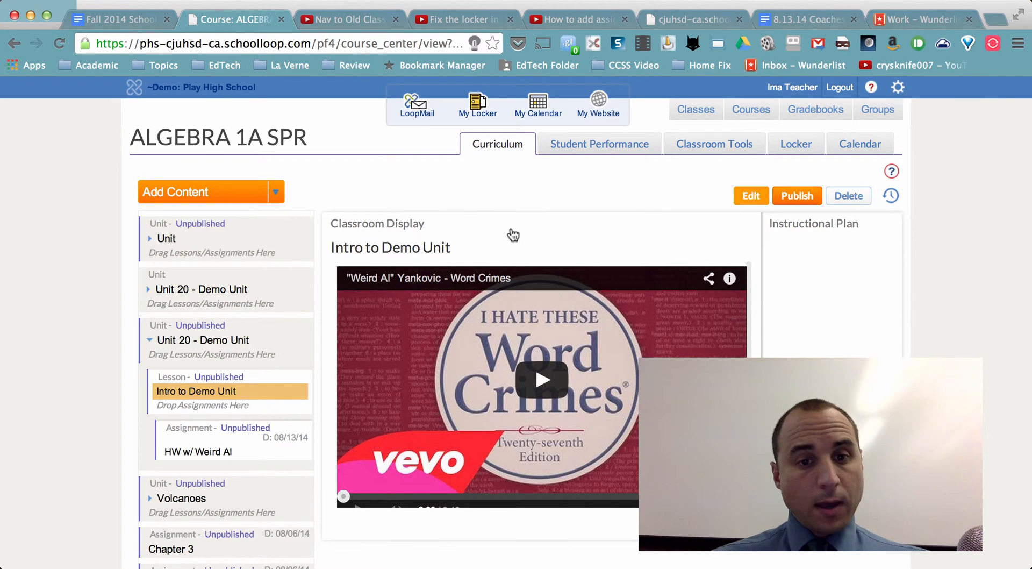
click(749, 195)
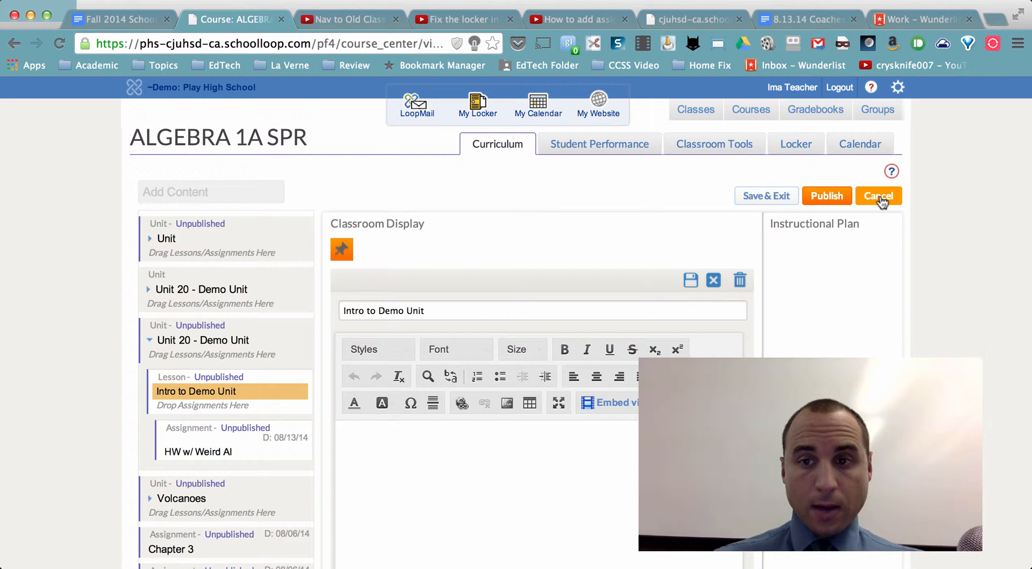
Cancel editing the lesson and reveal the Add Content options.
click(878, 196)
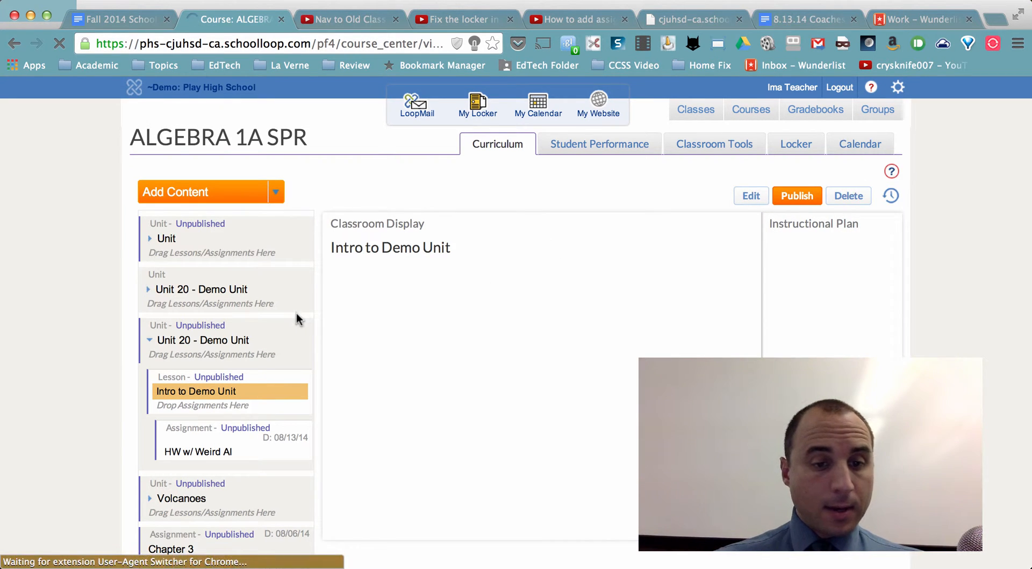
click(198, 451)
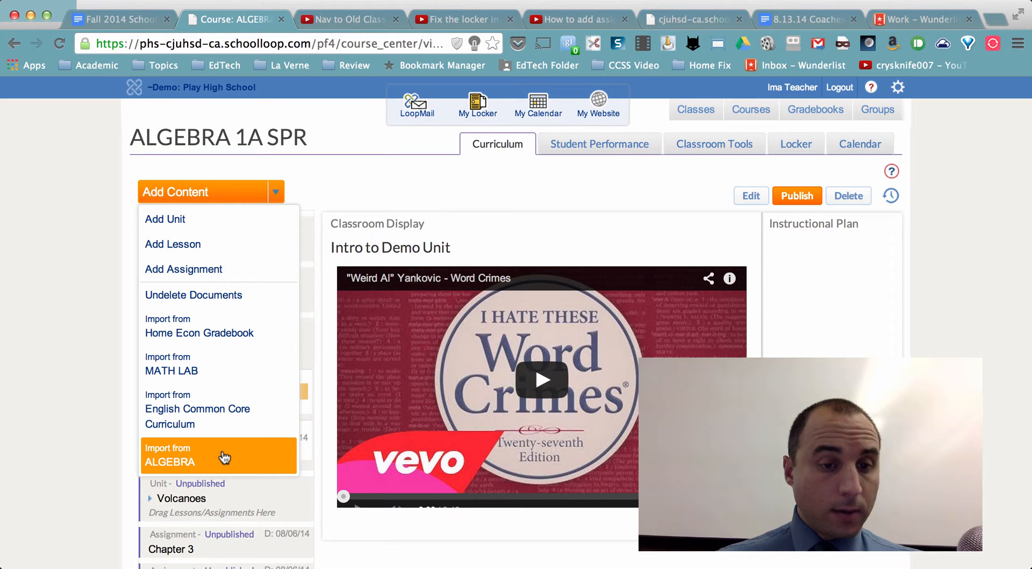
mouse_move(200, 364)
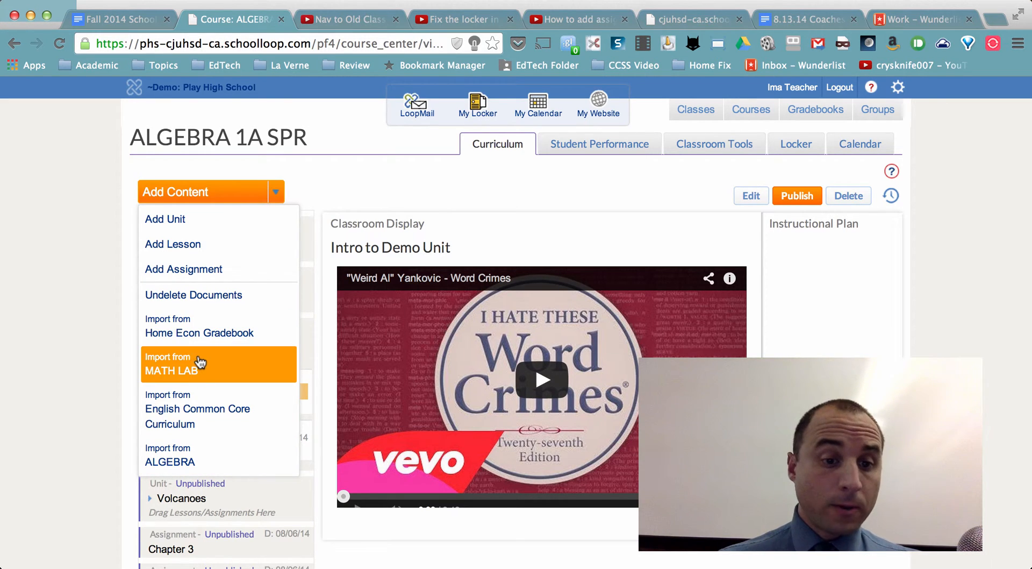
mouse_move(198, 454)
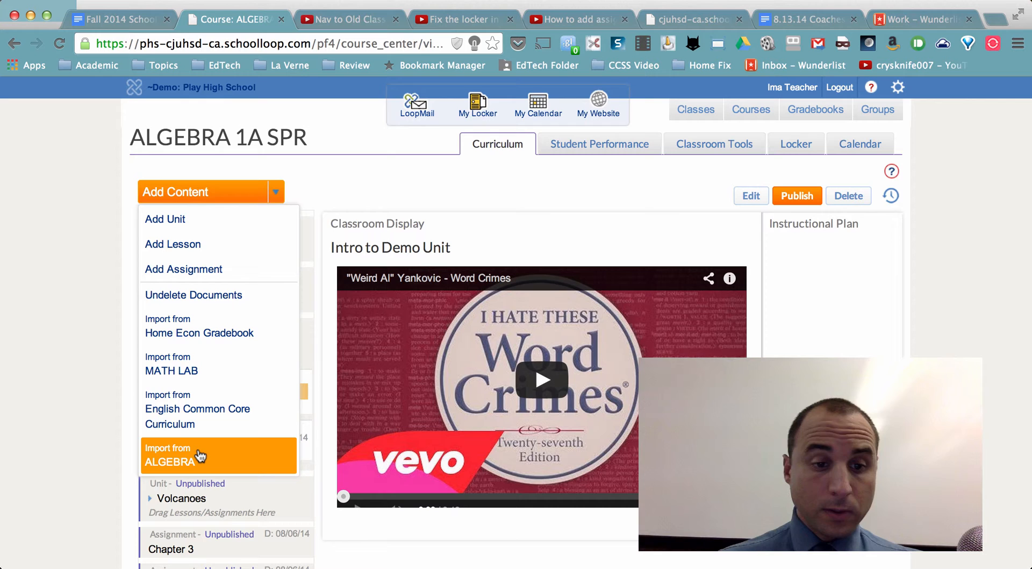
Import the second Unit 20 - Demo Unit with its lesson and Weird Al assignment from ALGEBRA.
click(174, 453)
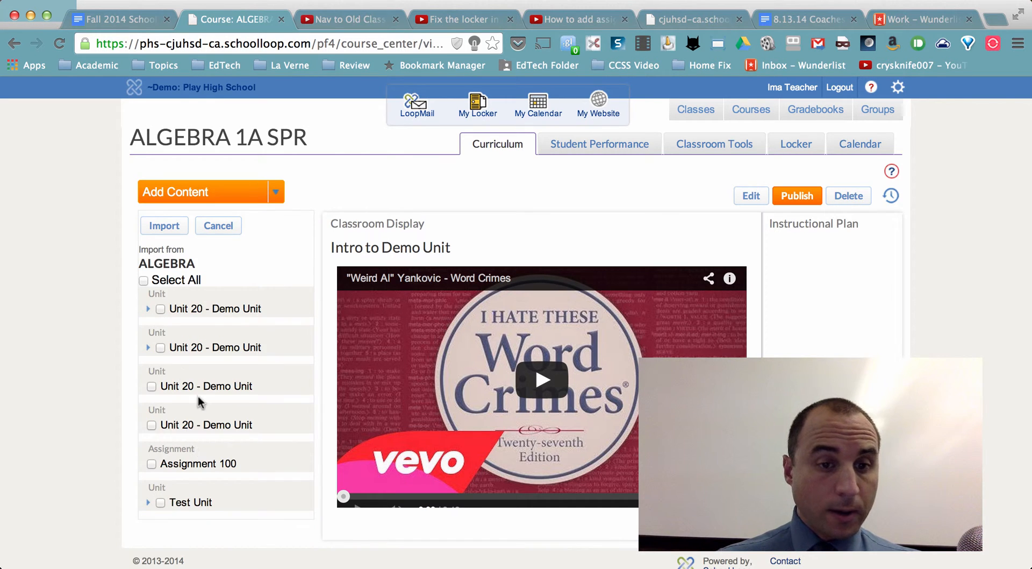
mouse_move(112, 369)
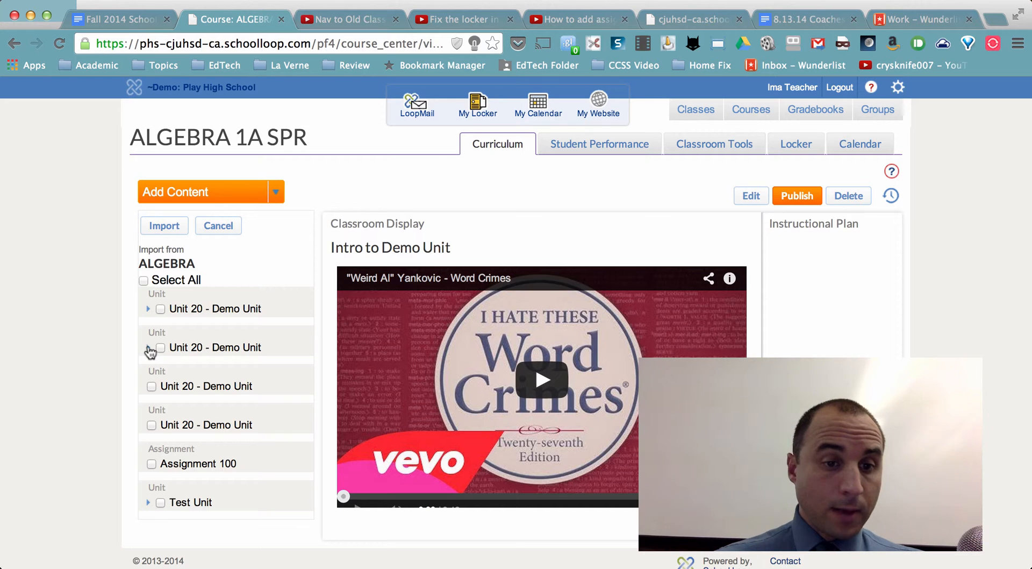
click(160, 348)
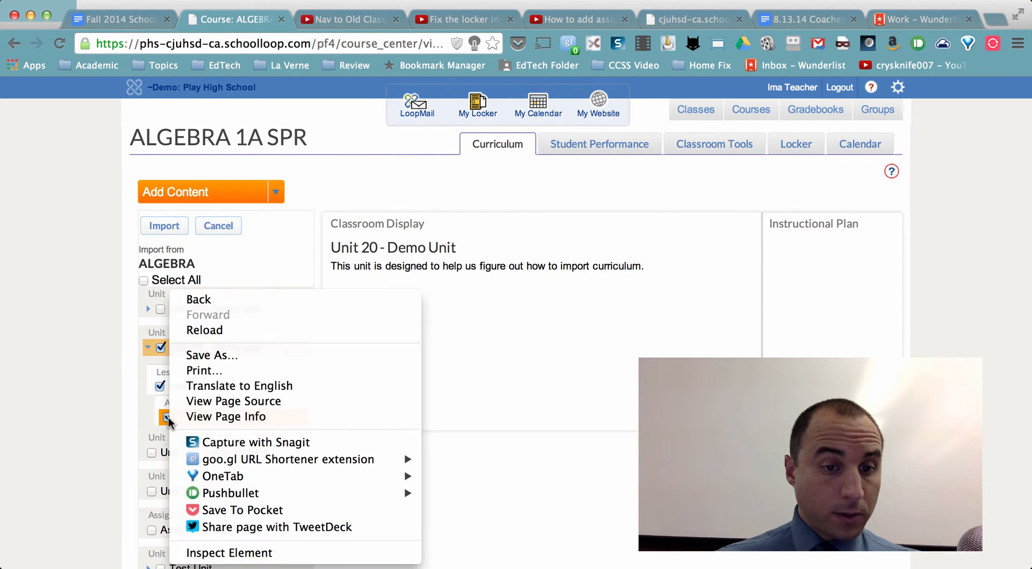
click(207, 386)
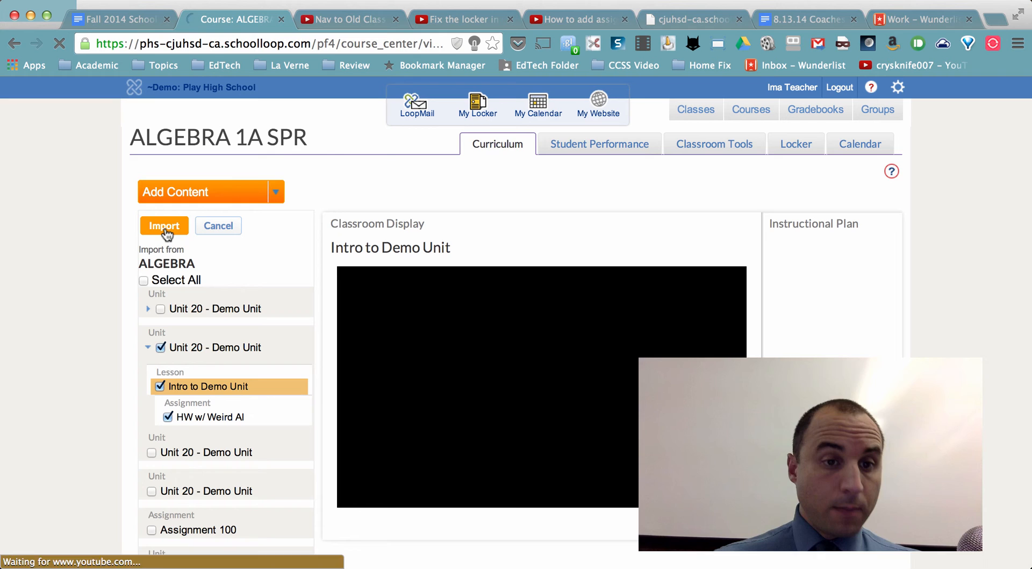
click(163, 225)
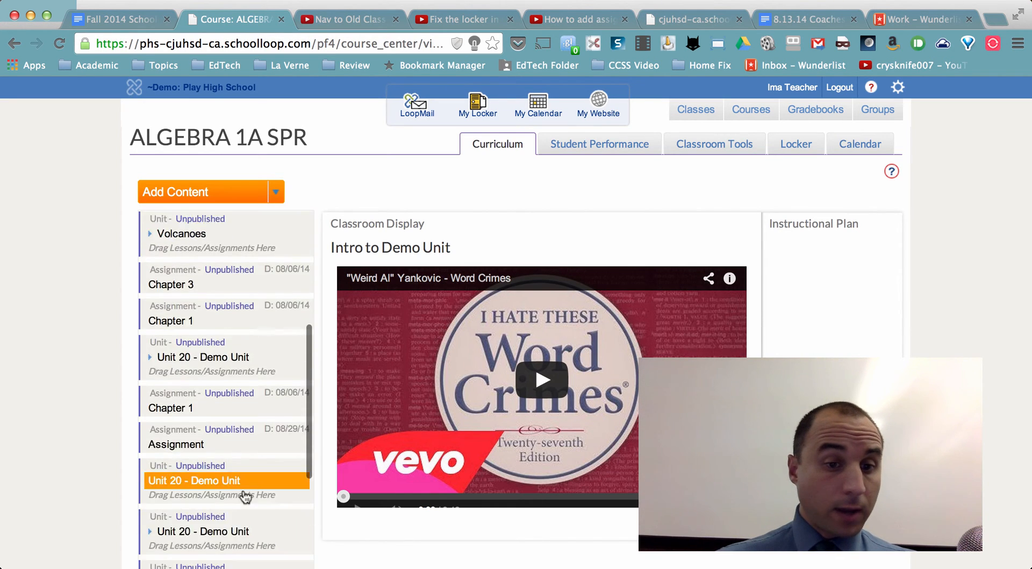
Scroll the curriculum list to find the imported Unit 20 - Demo Unit copies.
scroll(down, 3)
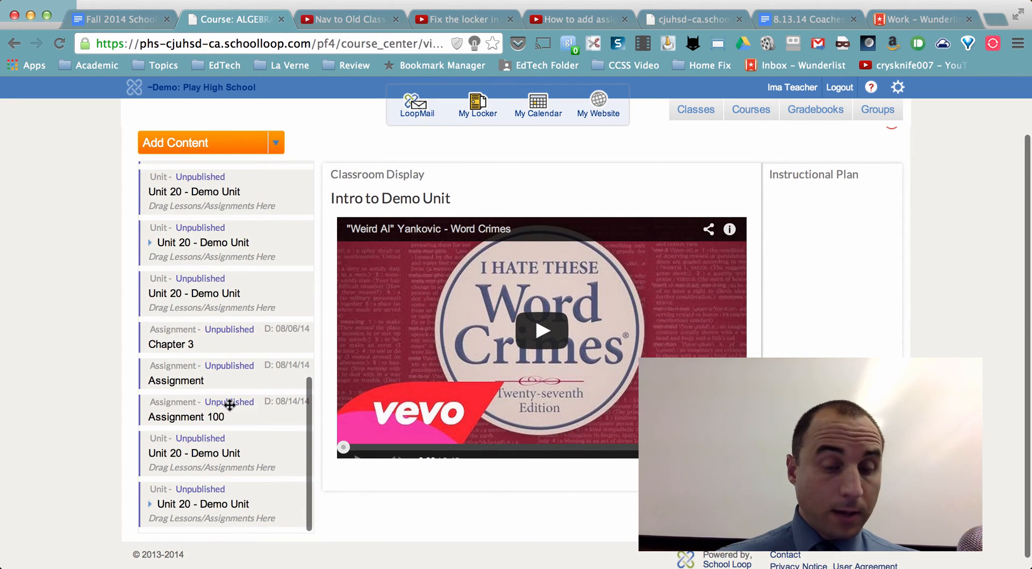
scroll(down, 3)
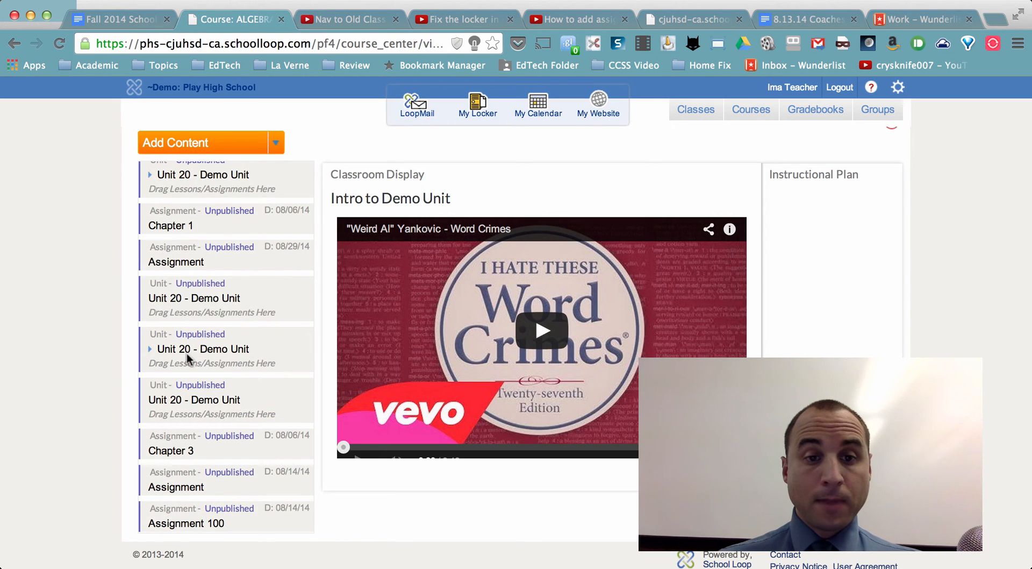
mouse_move(107, 276)
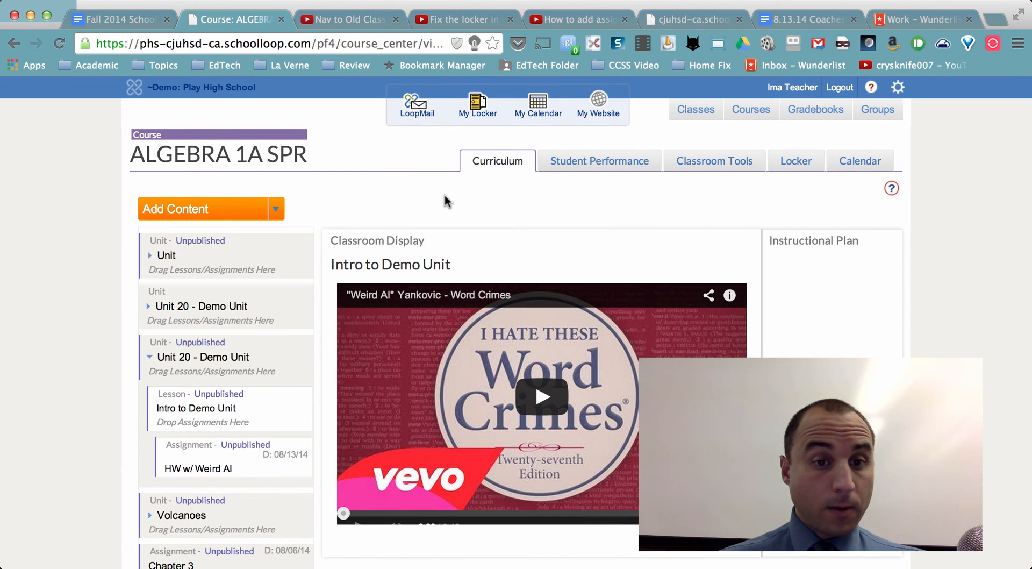
mouse_move(348, 214)
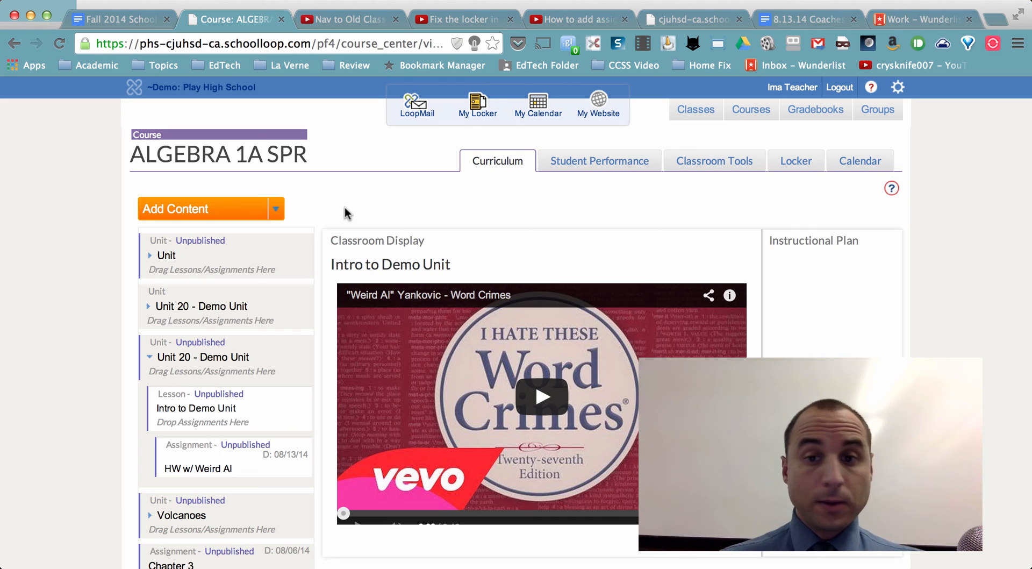